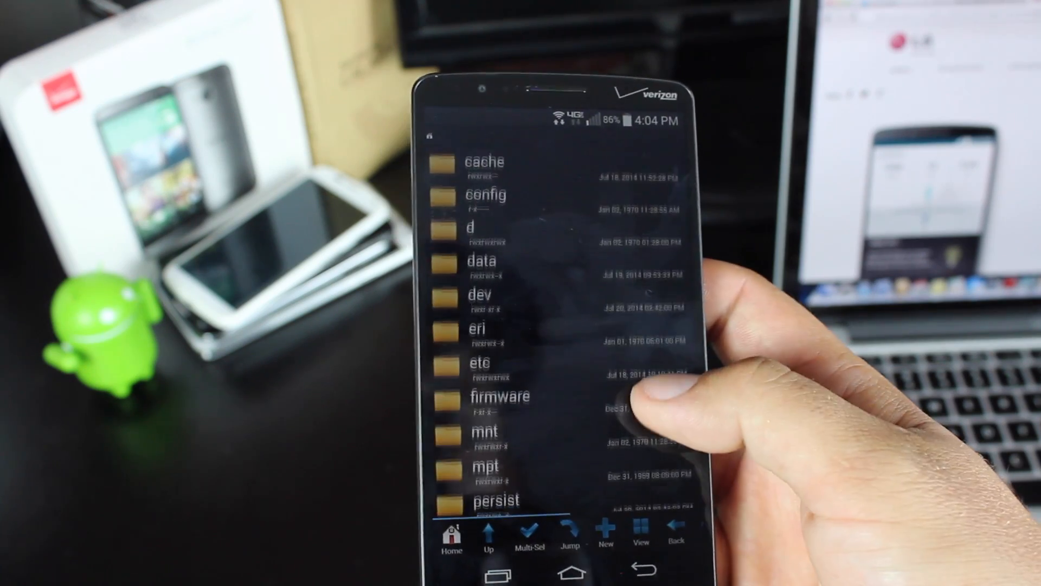
Navigate from the root directory into the /system/app folder
{"action": "scroll", "scroll_direction": "up", "scroll_amount": 3}
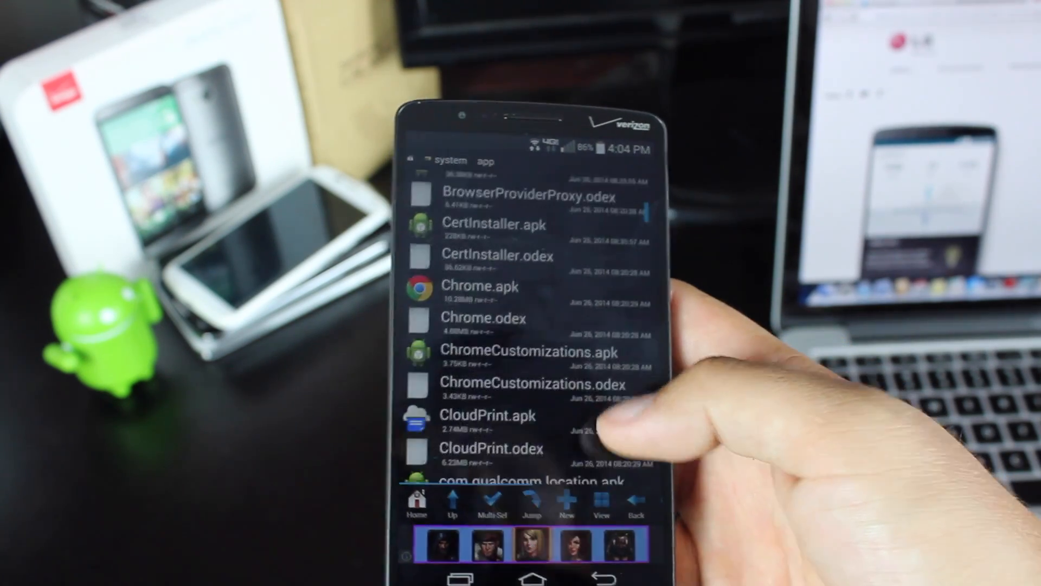
Scroll the /system/app listing to locate HotspotProvision.apk for renaming
{"action": "scroll", "scroll_direction": "down", "scroll_amount": 3}
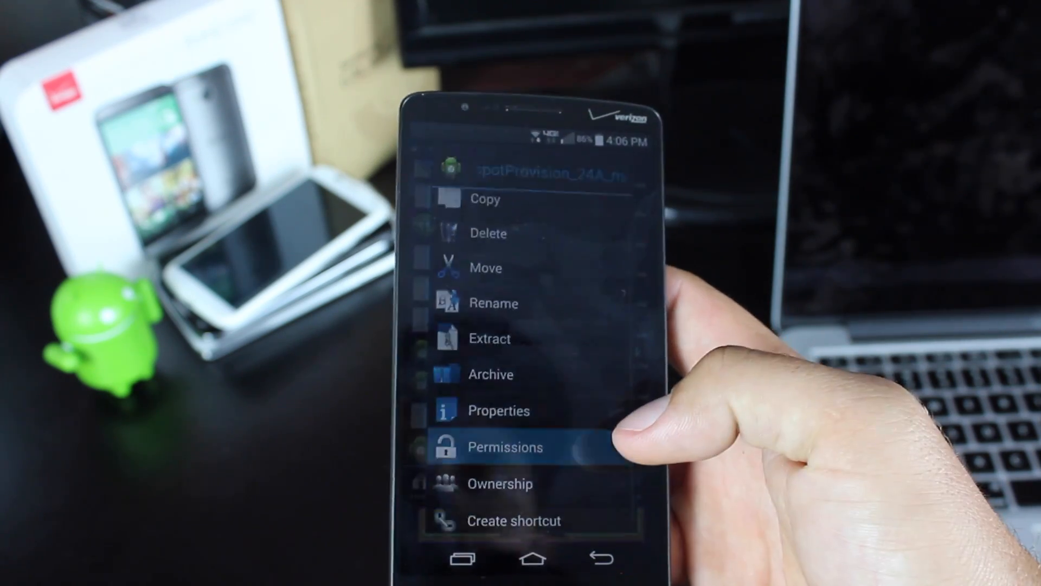
Bring up the Permissions dialog for the modded HotspotProvision APK, currently 0640
{"action": "left_click", "coordinate": [505, 446]}
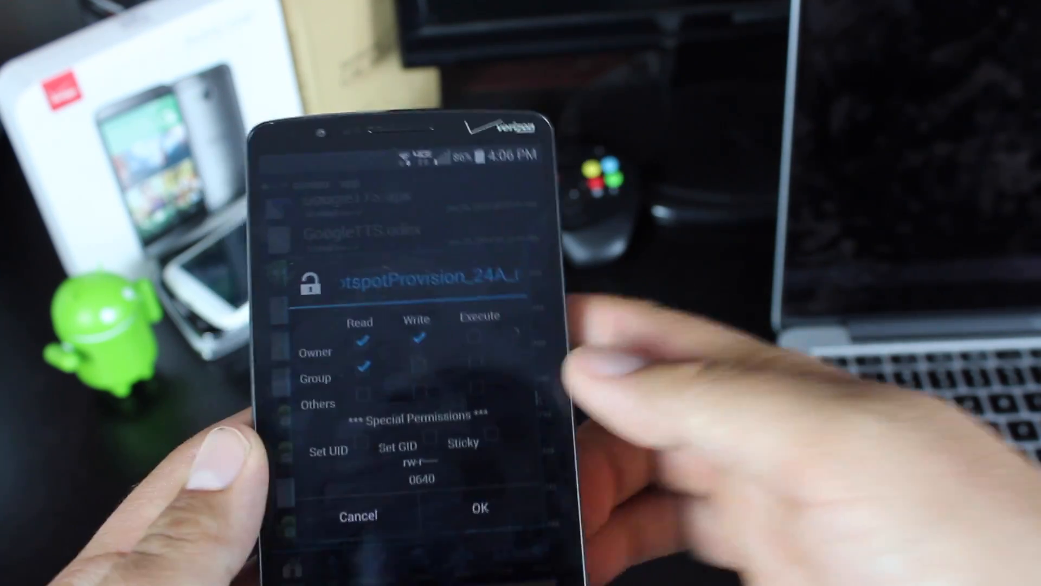